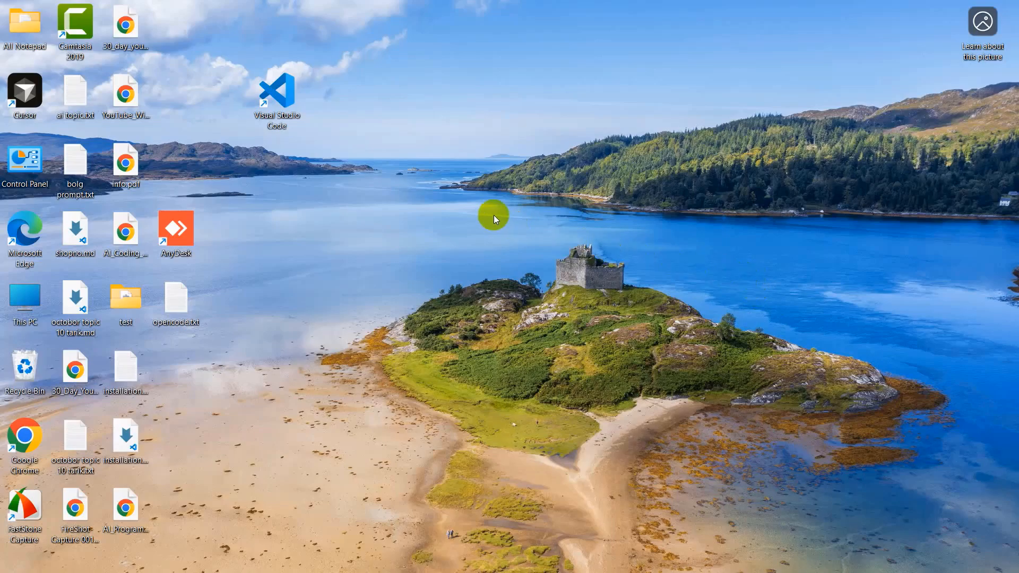
pyautogui.moveTo(425, 194)
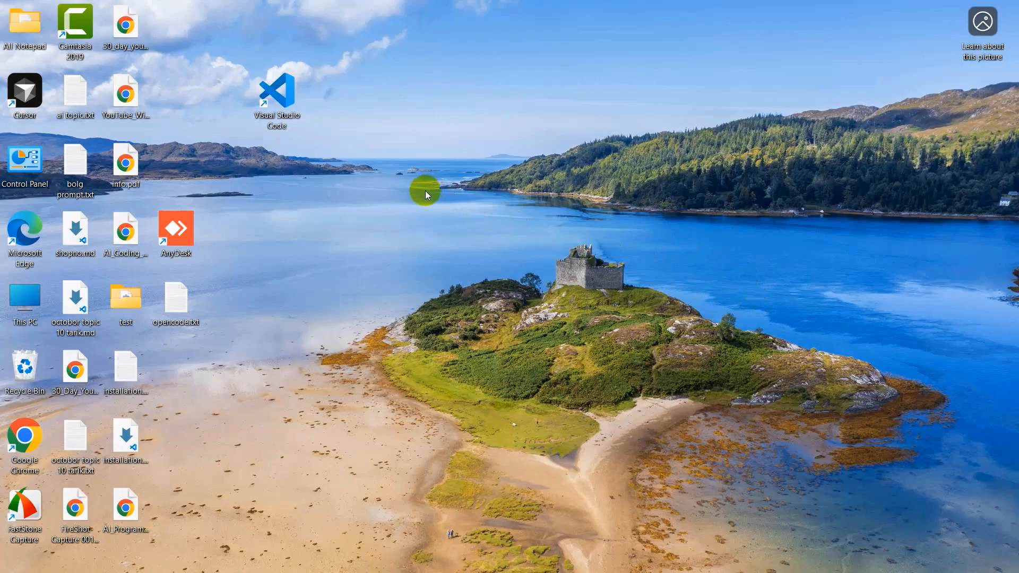
pyautogui.moveTo(450, 119)
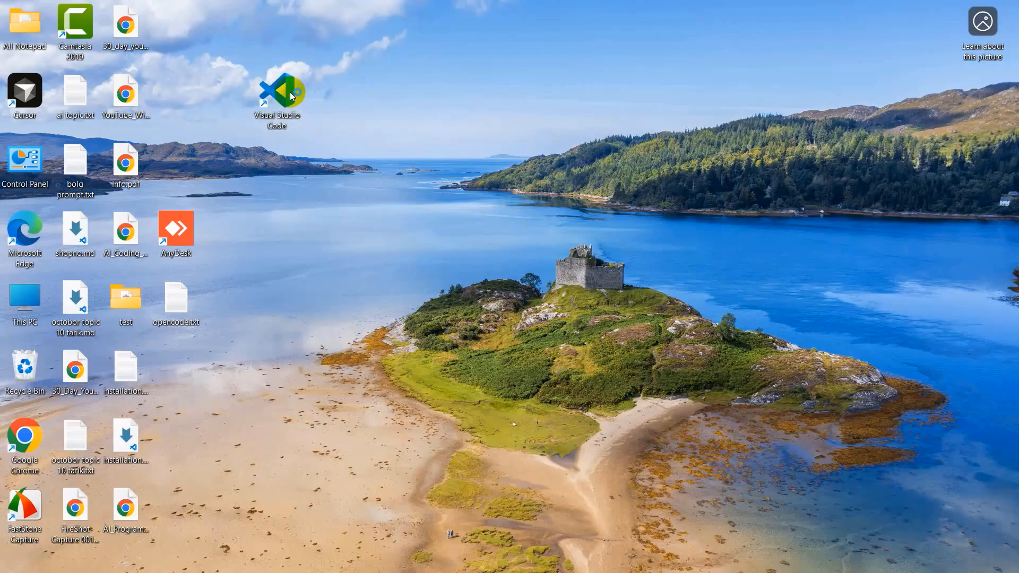
# - Launch VS Code, search extensions for 'openro', install OpenRouter AI and open its panel
pyautogui.doubleClick(276, 91)
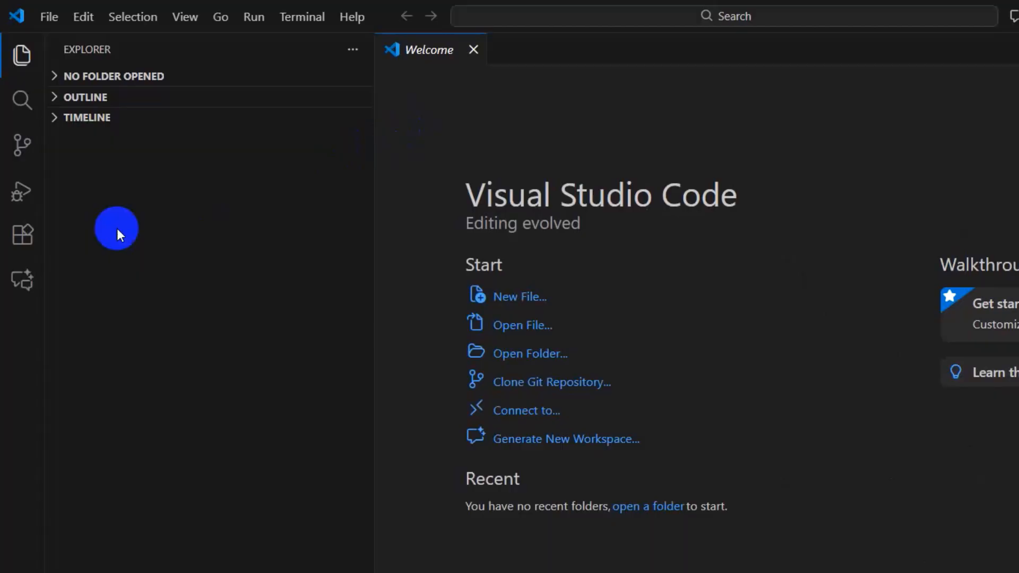
pyautogui.moveTo(22, 234)
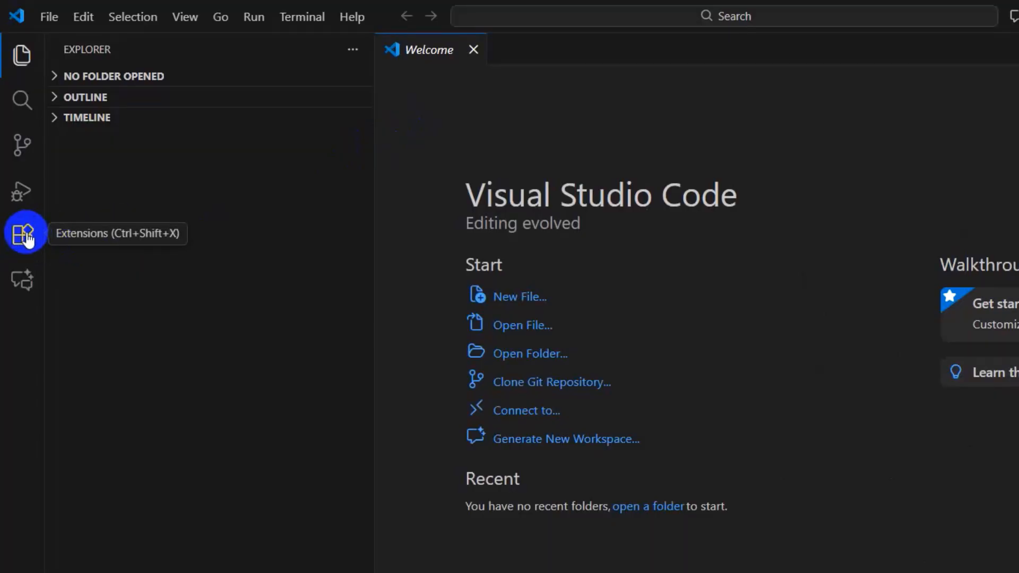
pyautogui.click(23, 232)
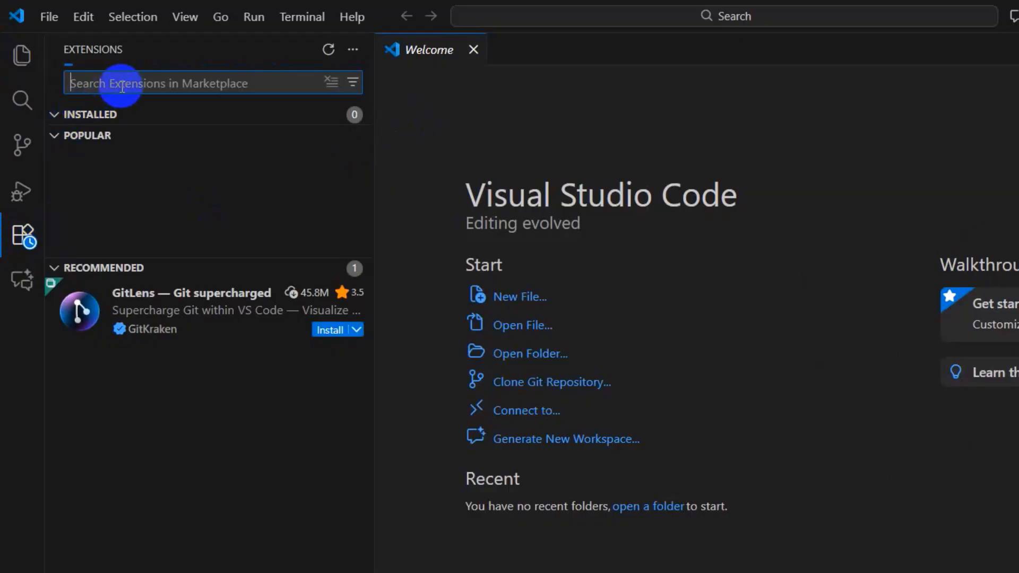
pyautogui.write('openrouter')
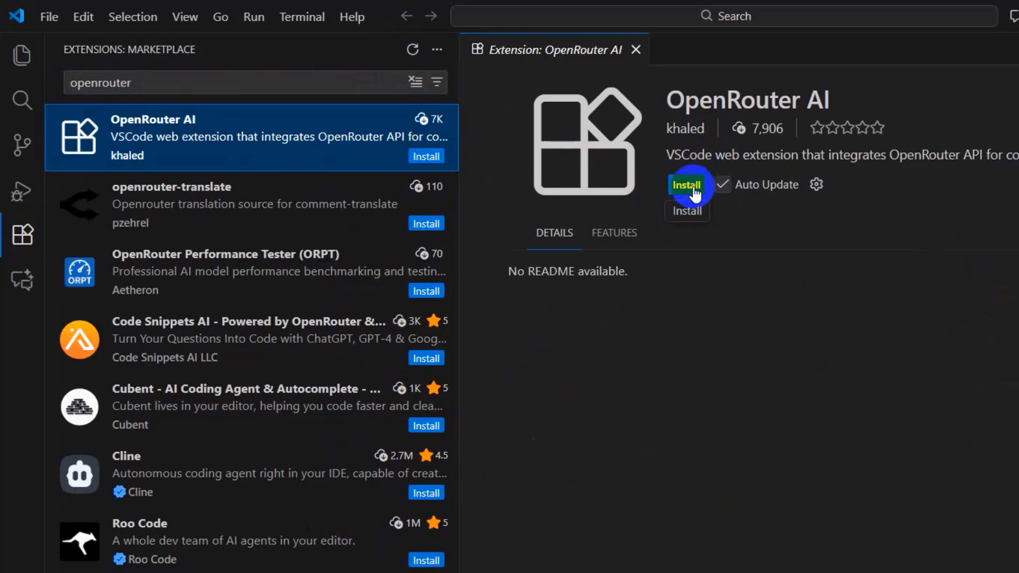
pyautogui.click(687, 185)
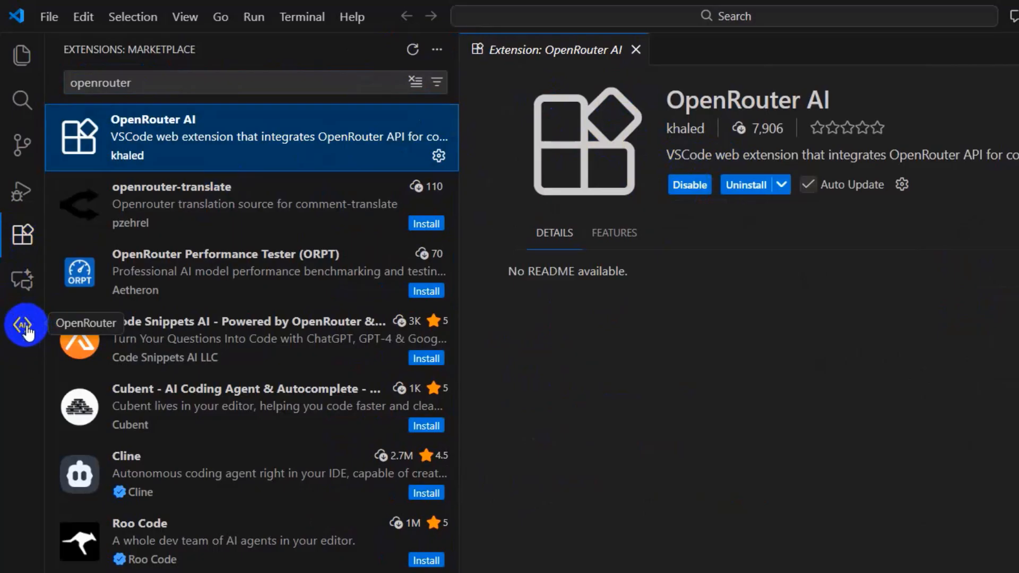
pyautogui.click(635, 50)
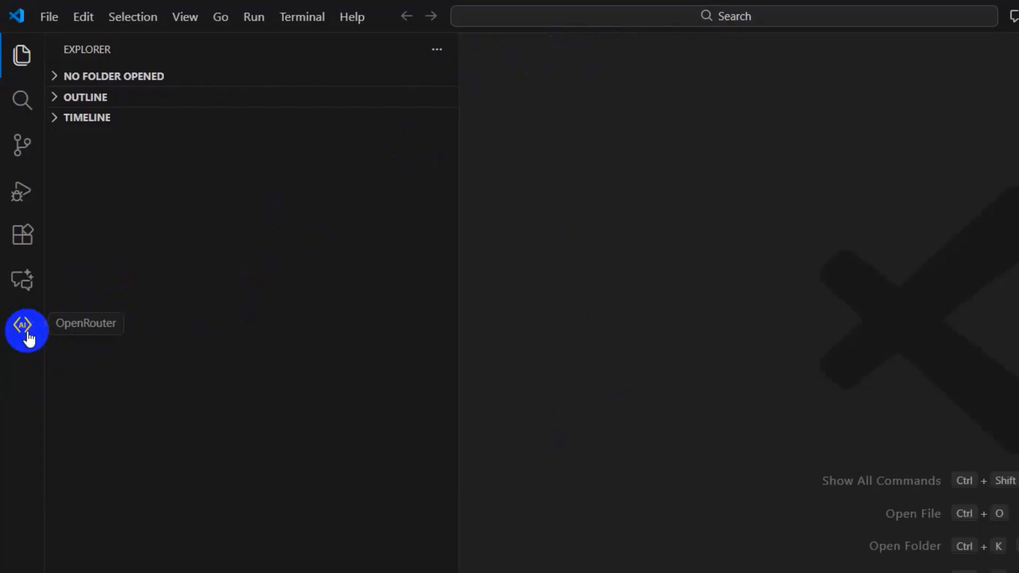
pyautogui.click(25, 327)
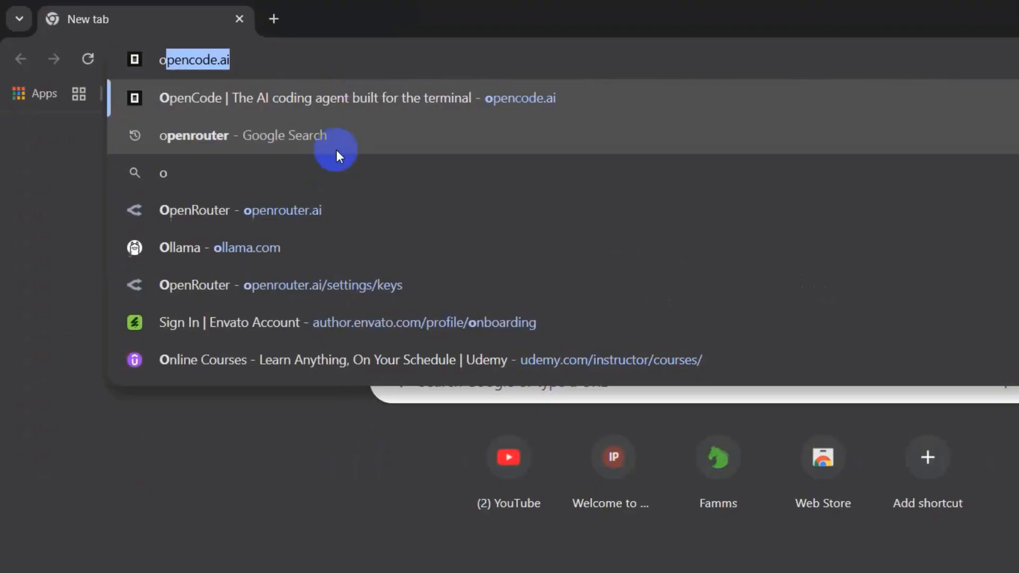
# - Google 'openrouter' in Chrome and open the OpenRouter site from the results
pyautogui.write('openrouter')
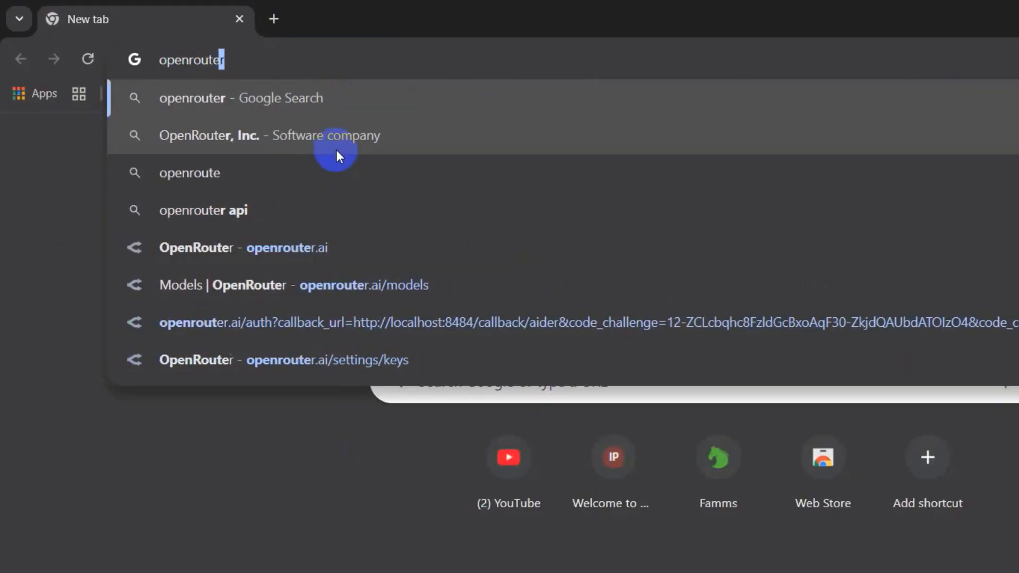
pyautogui.click(241, 98)
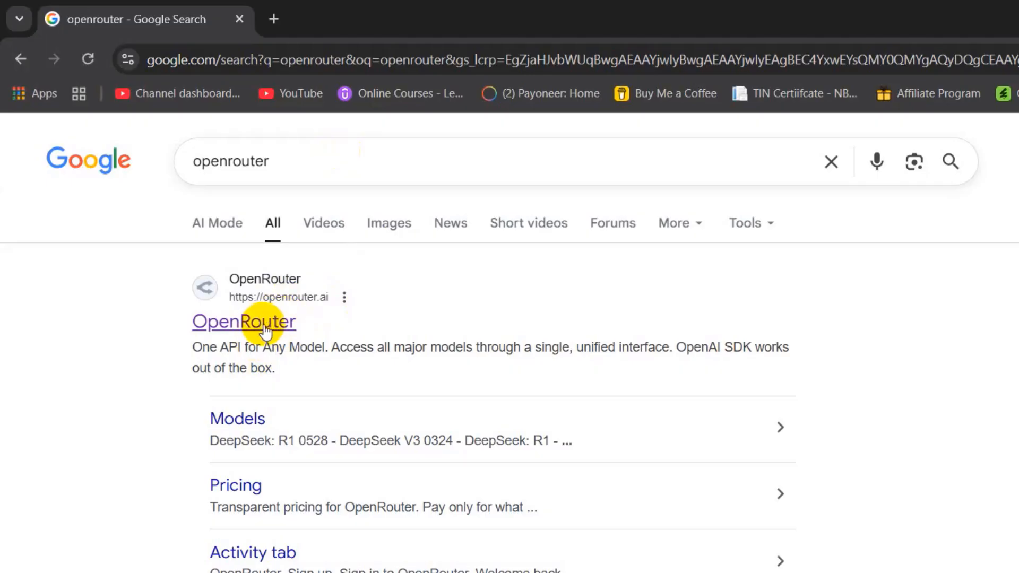
pyautogui.click(244, 322)
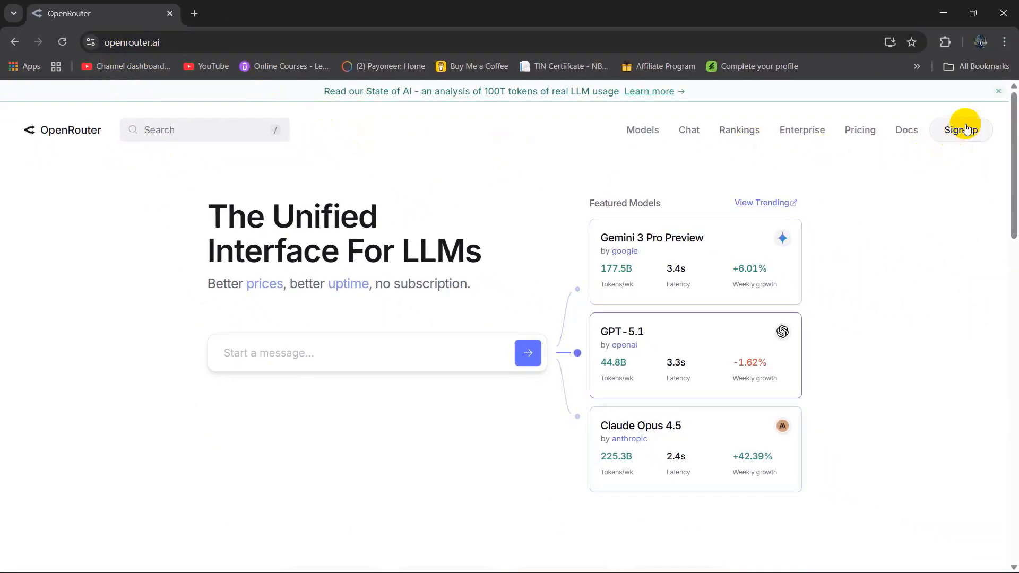
pyautogui.moveTo(961, 133)
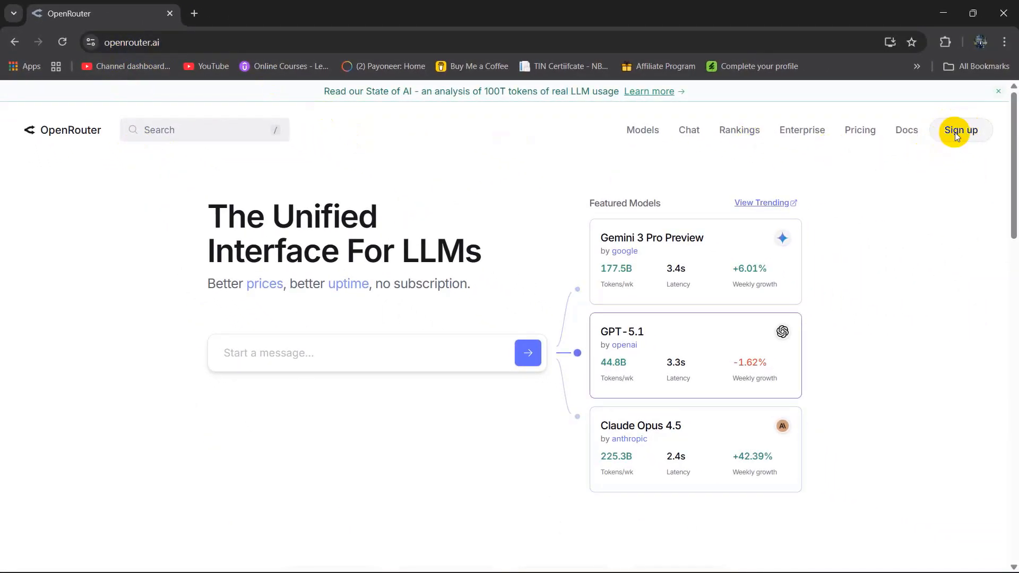
# - Create an OpenRouter account using Google sign-up with the chosen Google account
pyautogui.click(961, 130)
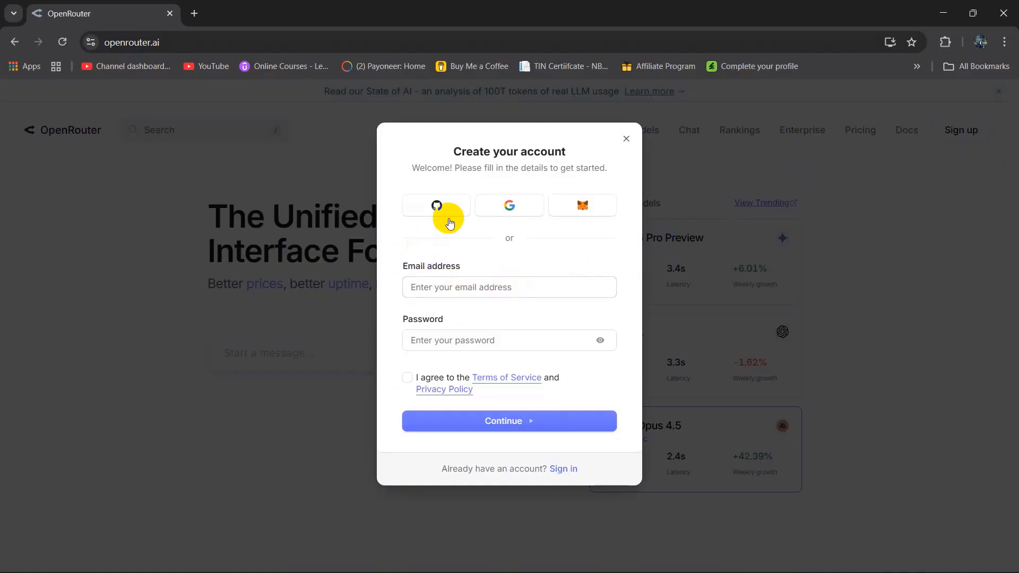
pyautogui.moveTo(565, 192)
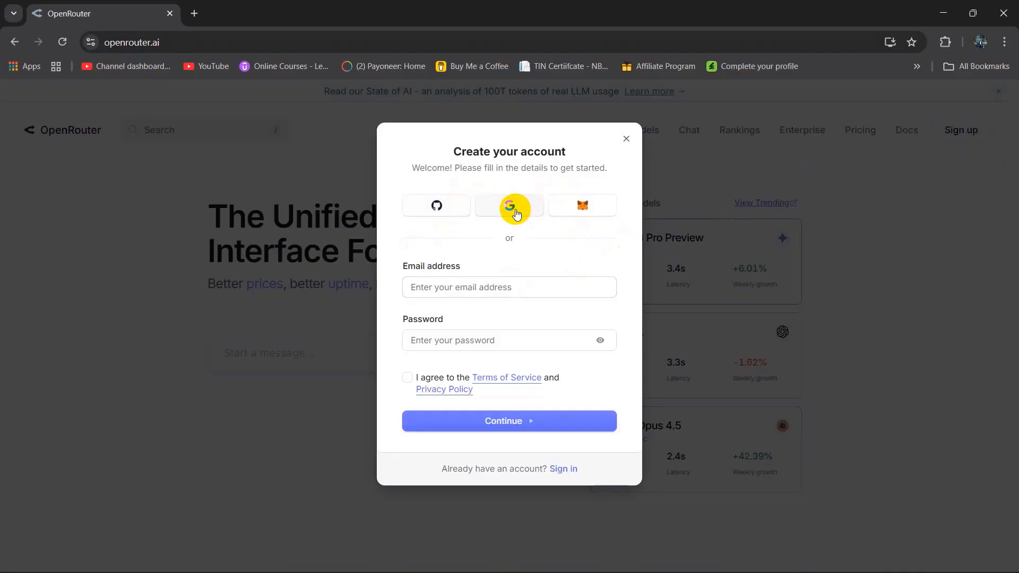
pyautogui.click(509, 205)
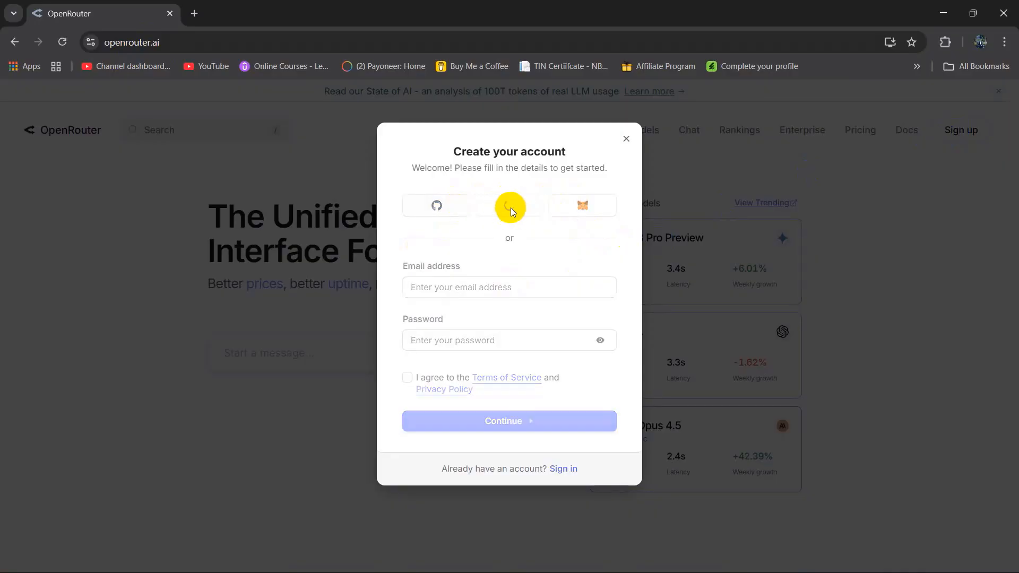
pyautogui.click(509, 205)
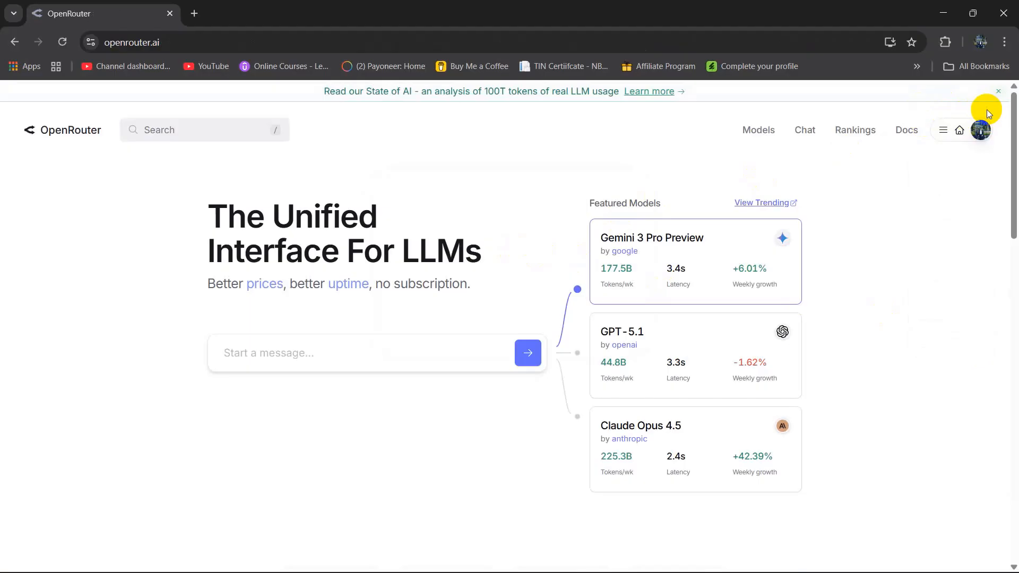
# - Go to Keys from the profile menu and start a new API key
pyautogui.click(981, 130)
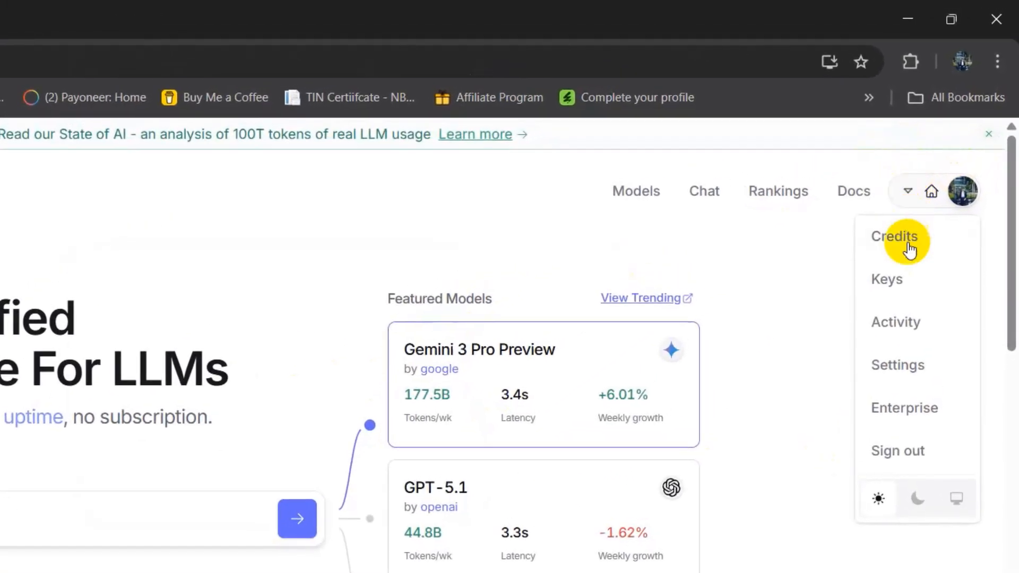
pyautogui.moveTo(910, 278)
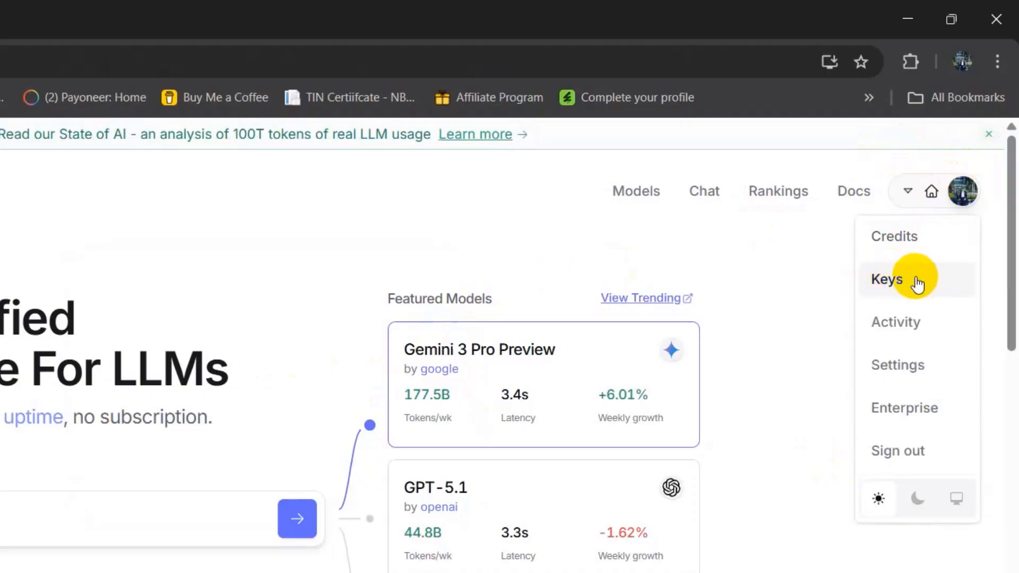
pyautogui.click(886, 278)
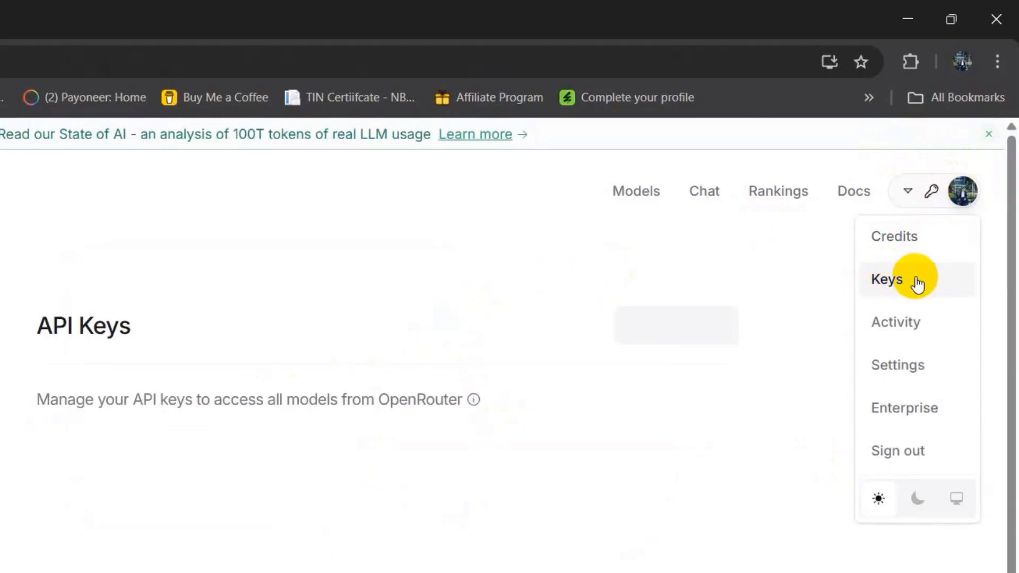
pyautogui.click(886, 279)
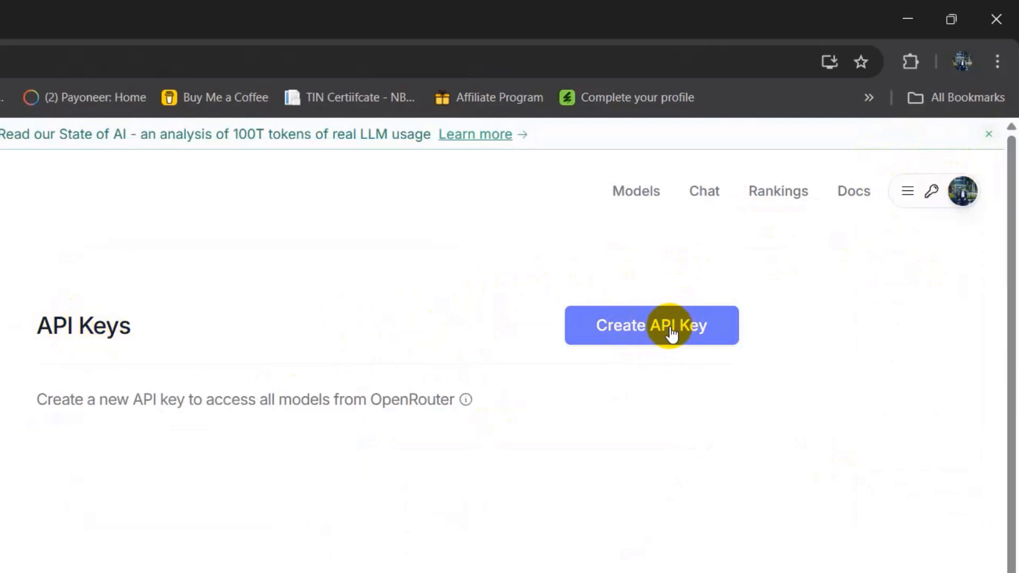
pyautogui.click(651, 325)
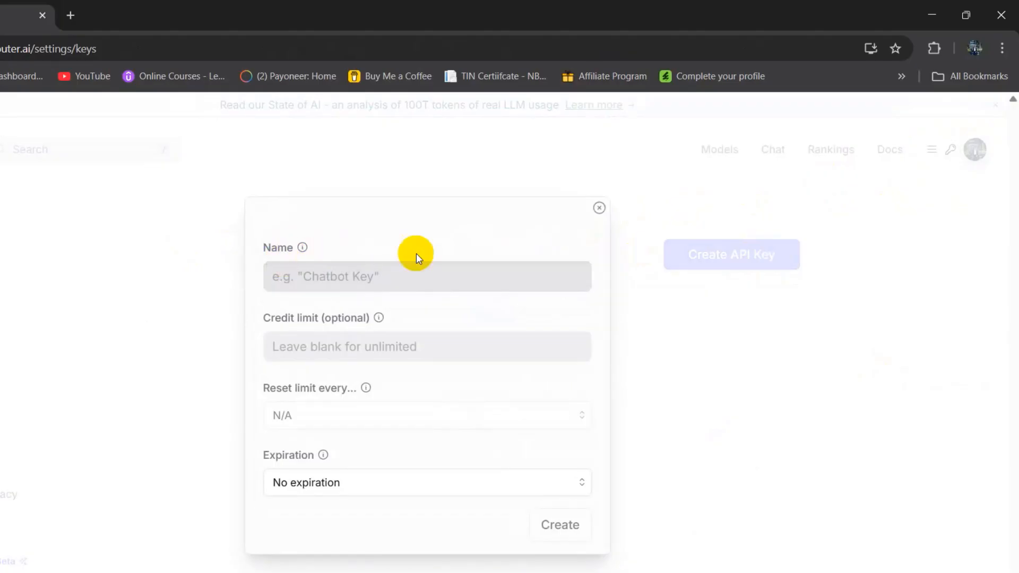
# - Create an API key named 'Ai-free', copy it and close the key notice
pyautogui.write('Ai')
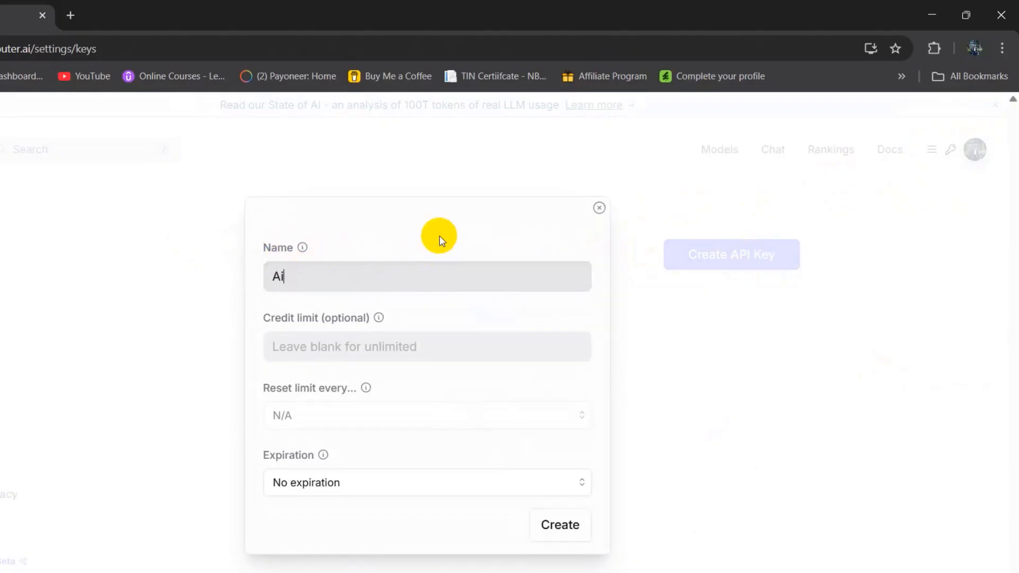
pyautogui.write('-free')
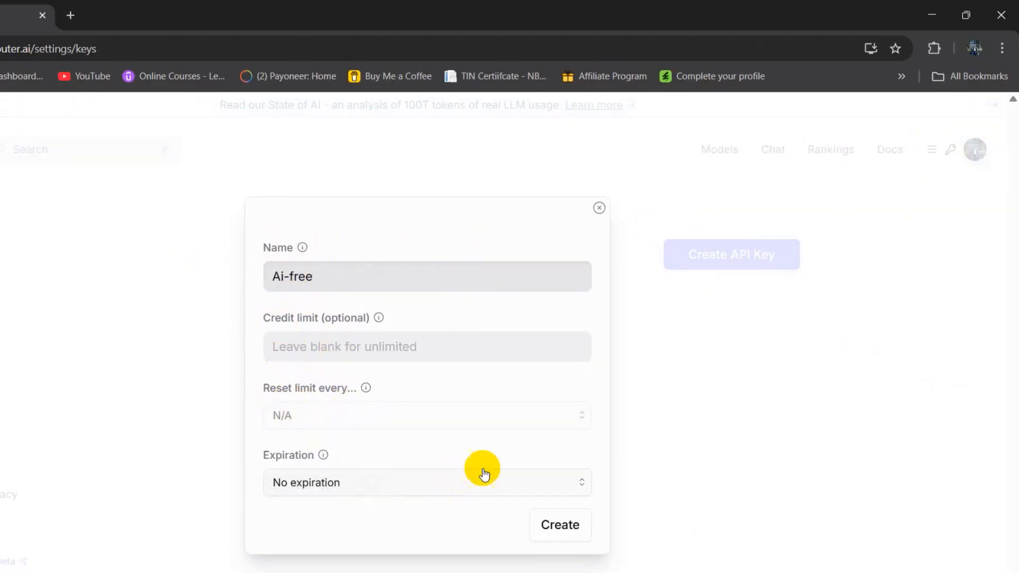
pyautogui.moveTo(402, 467)
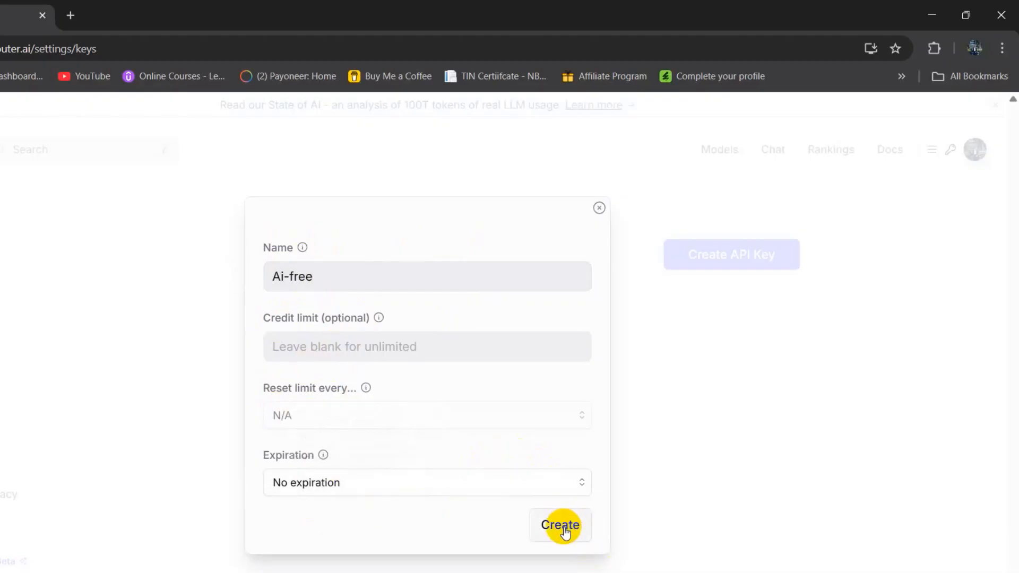
pyautogui.click(560, 525)
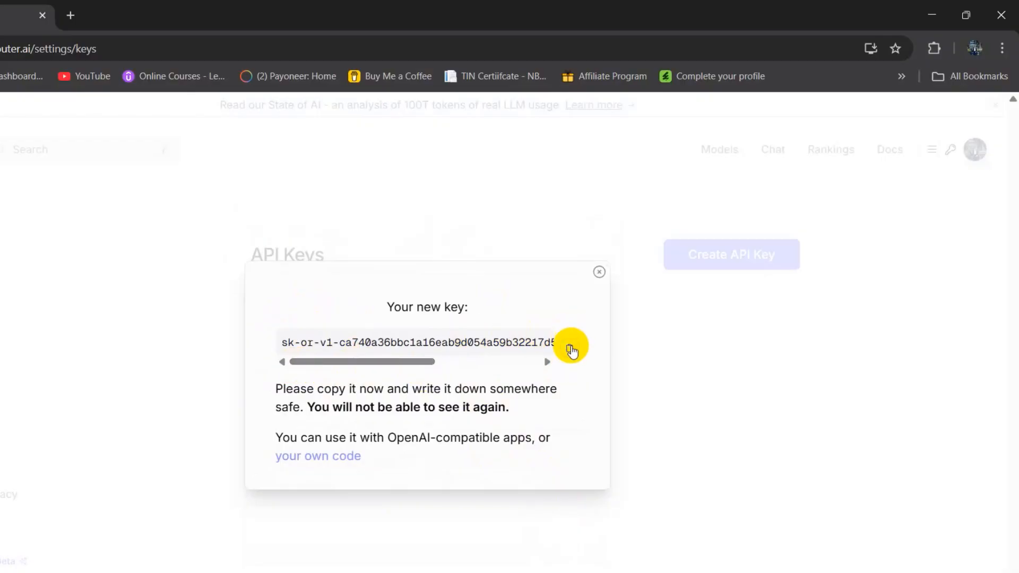
pyautogui.click(570, 345)
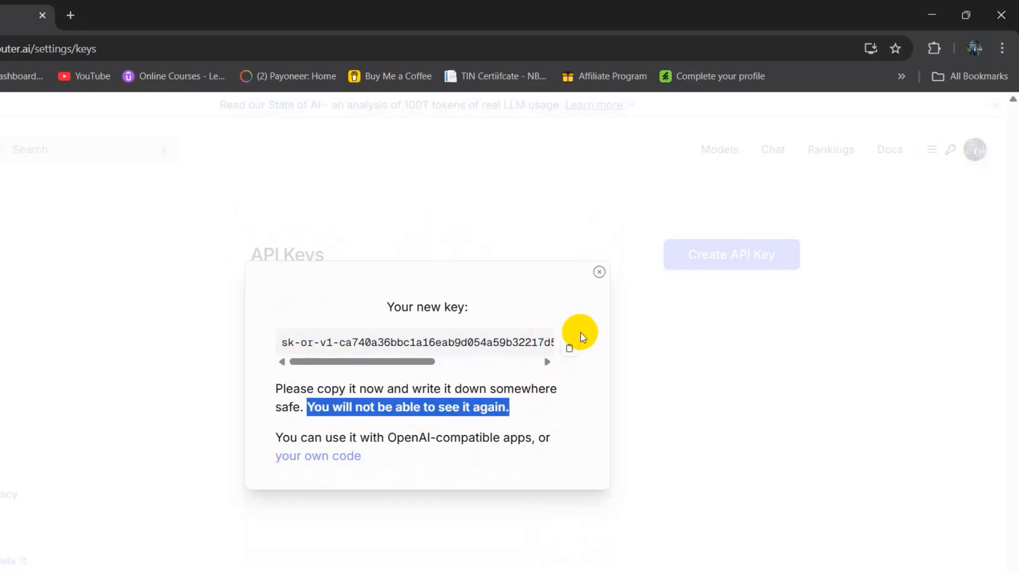
pyautogui.click(569, 348)
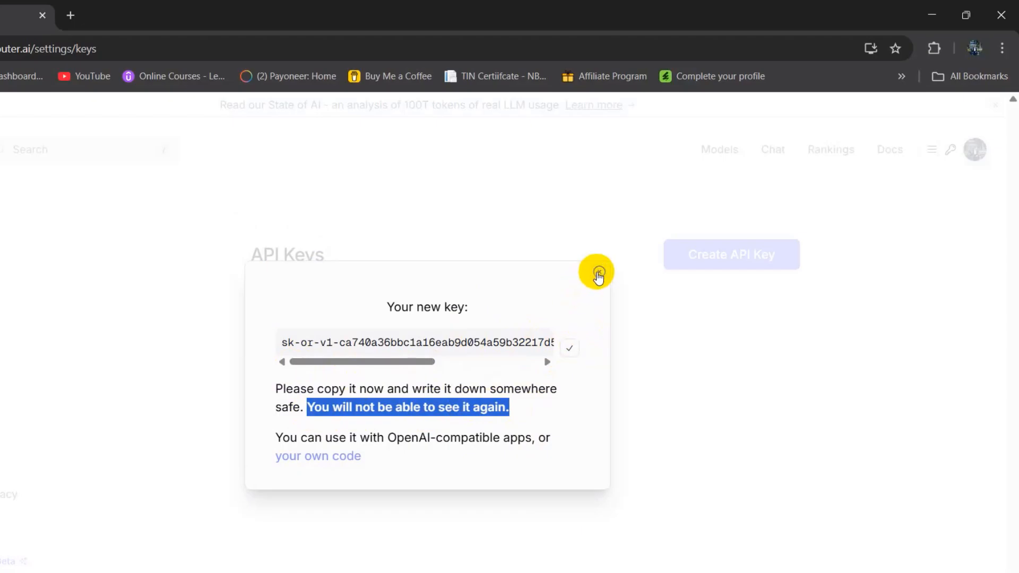
pyautogui.click(596, 271)
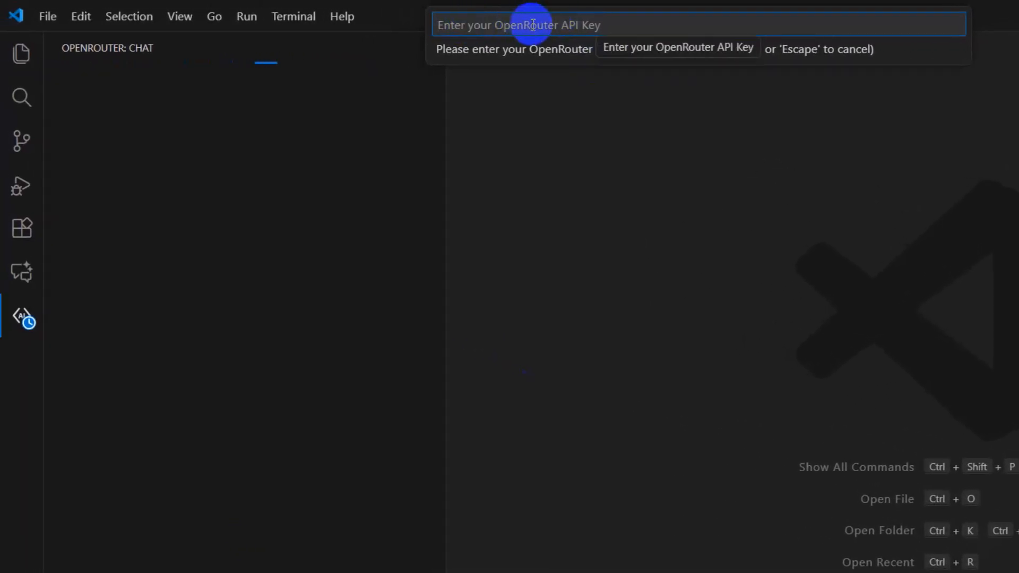
pyautogui.moveTo(607, 22)
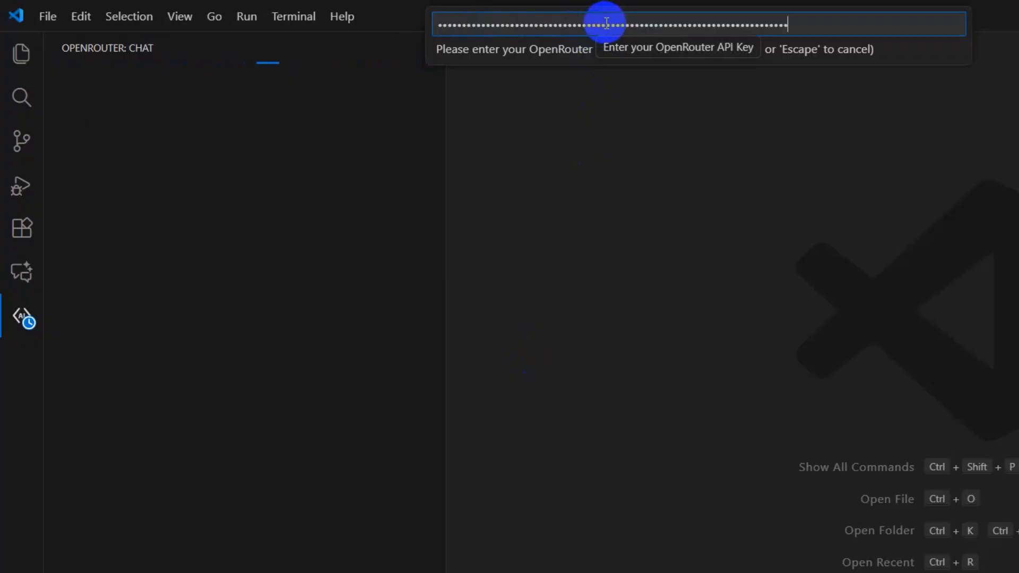
# - Confirm the pasted OpenRouter API key in VS Code's key prompt
pyautogui.press('Escape')
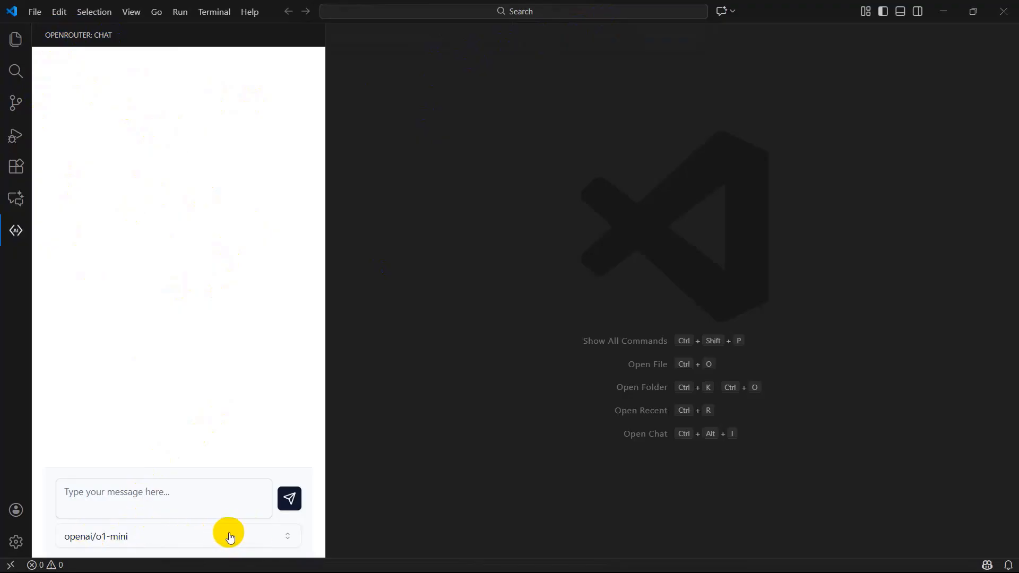
# - Switch the chat model dropdown from openai/o1-mini to anthropic/claude-3.5-sonnet
pyautogui.click(228, 535)
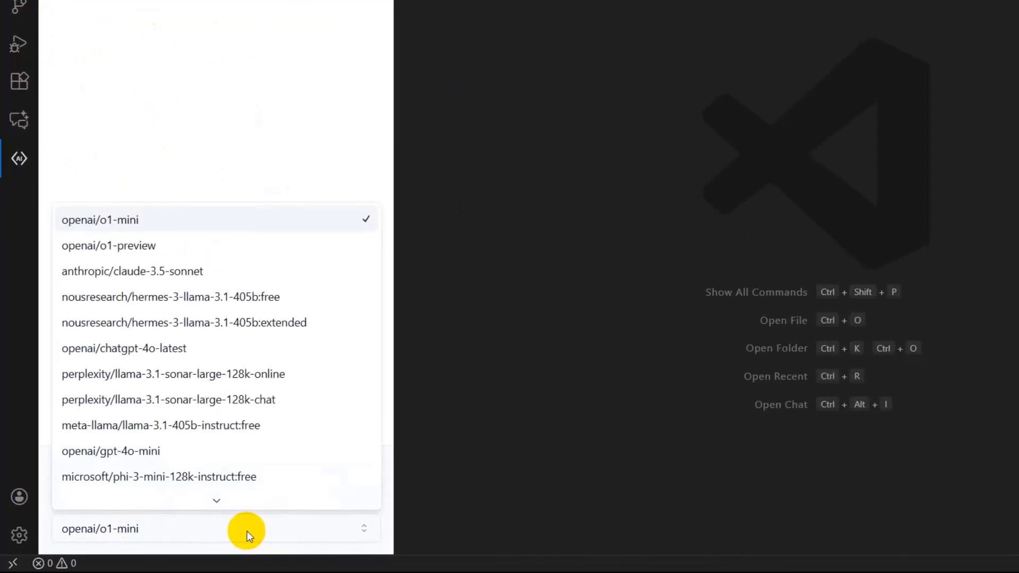
pyautogui.moveTo(169, 276)
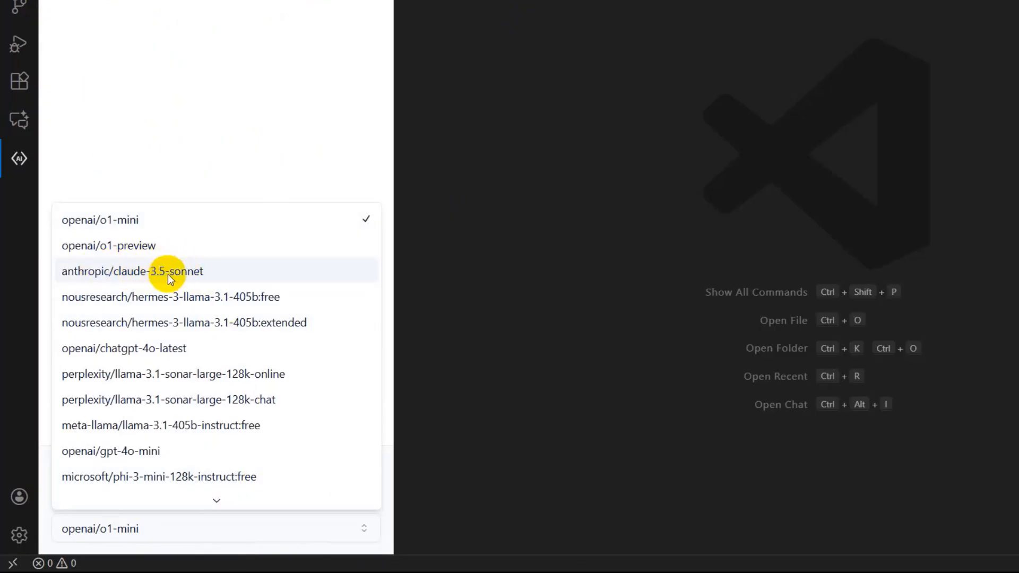
pyautogui.click(131, 271)
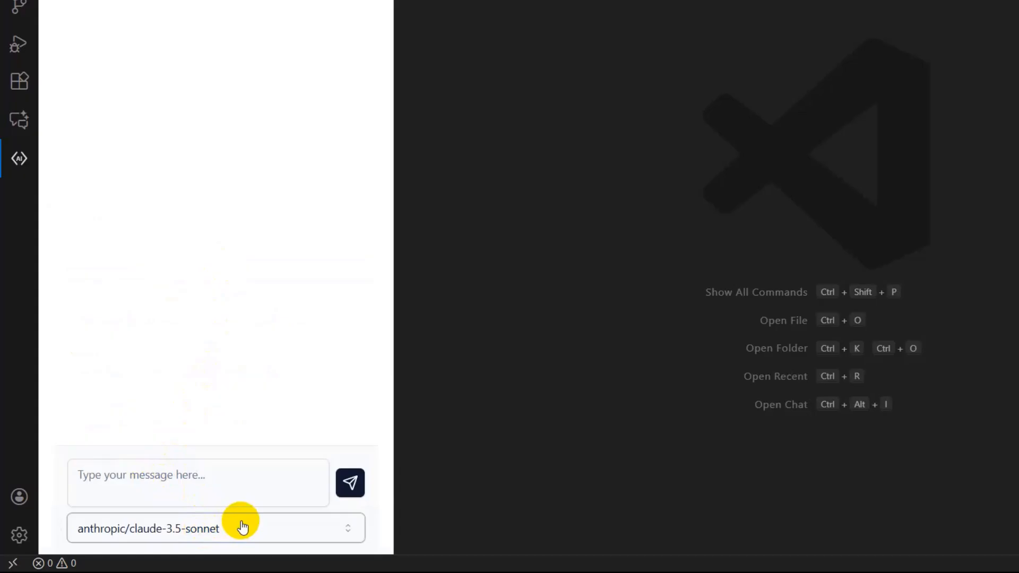
pyautogui.moveTo(271, 533)
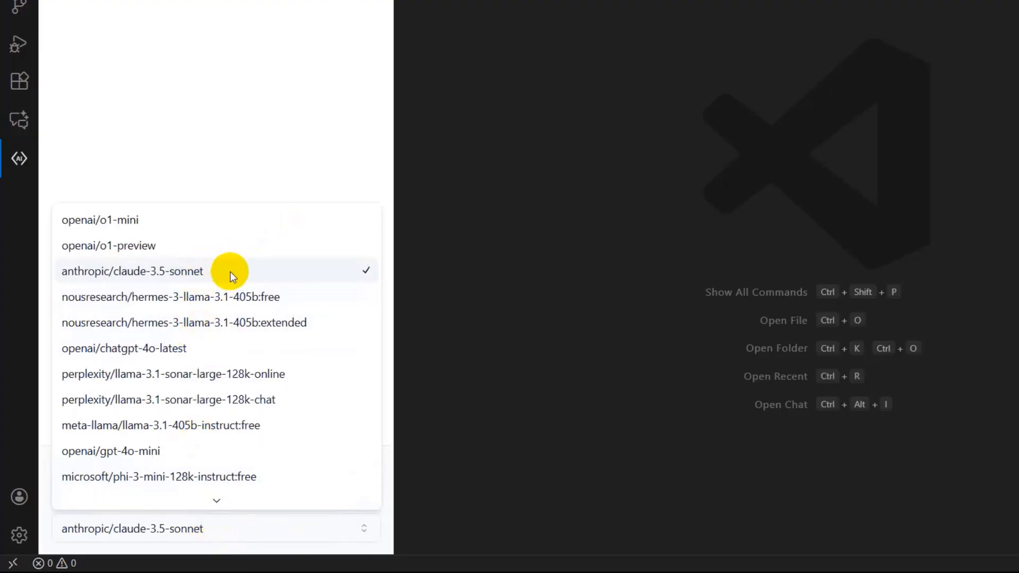
pyautogui.moveTo(156, 300)
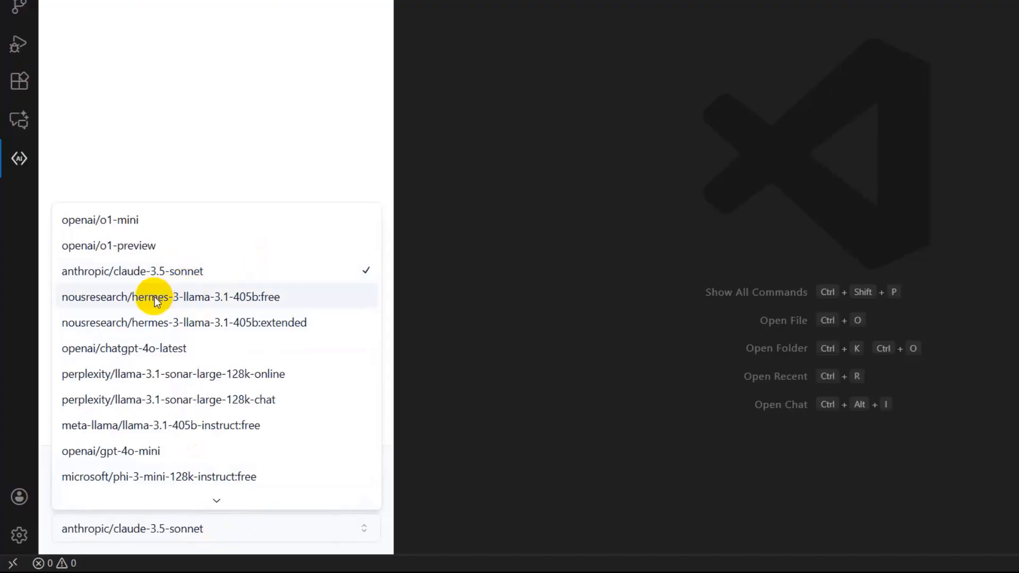
pyautogui.moveTo(278, 304)
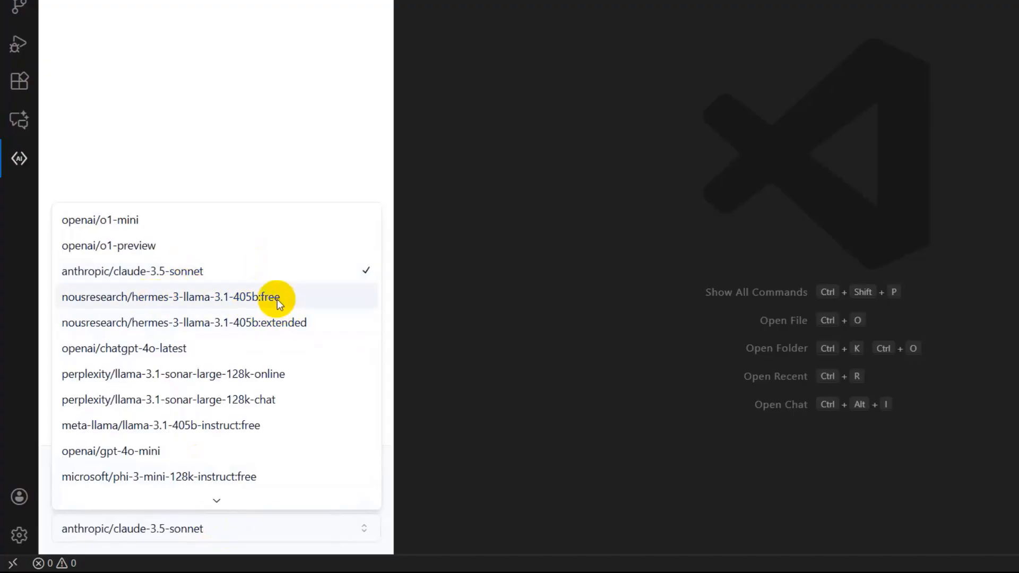
pyautogui.moveTo(292, 293)
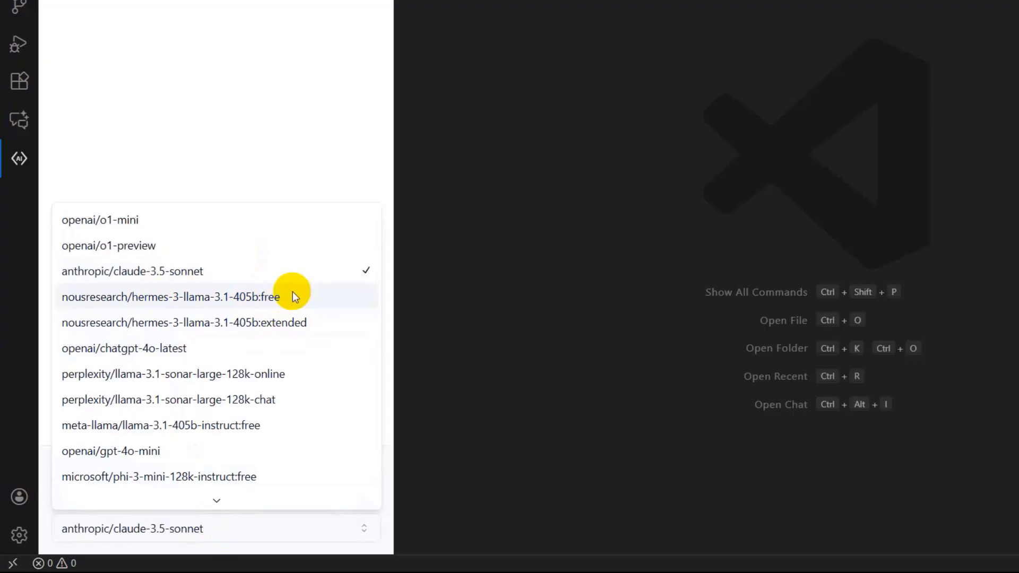
pyautogui.moveTo(217, 302)
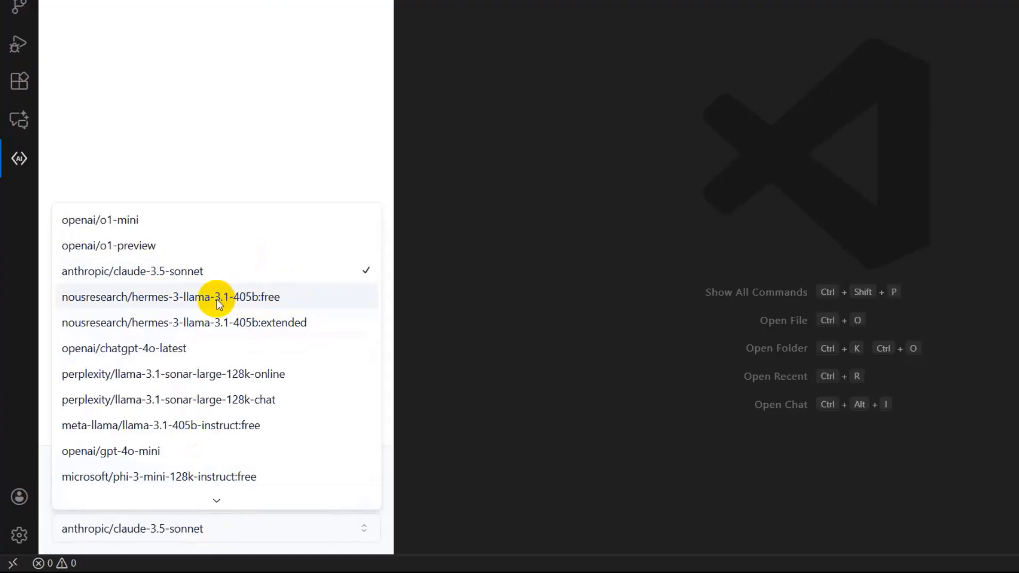
pyautogui.moveTo(266, 301)
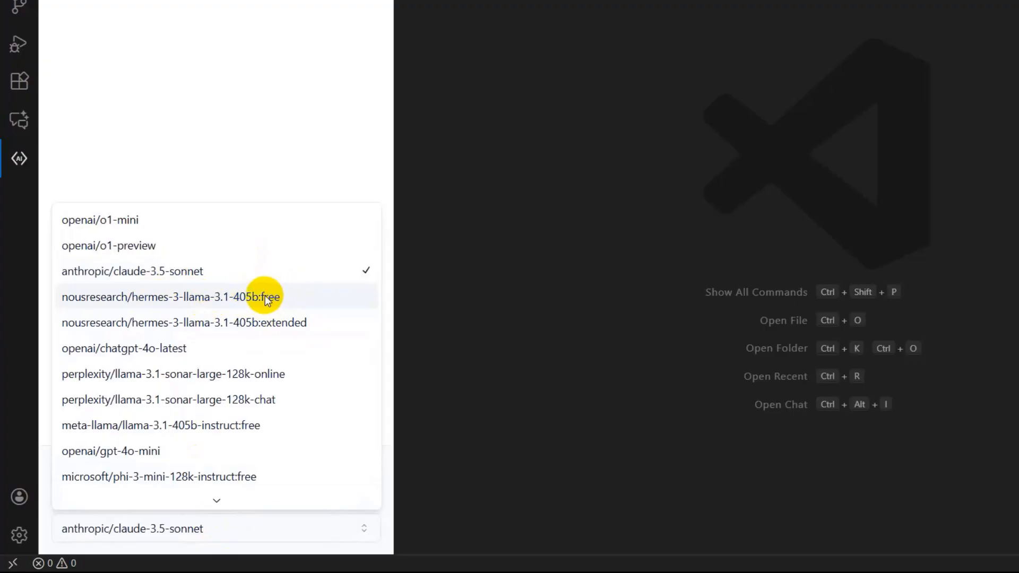
pyautogui.moveTo(187, 303)
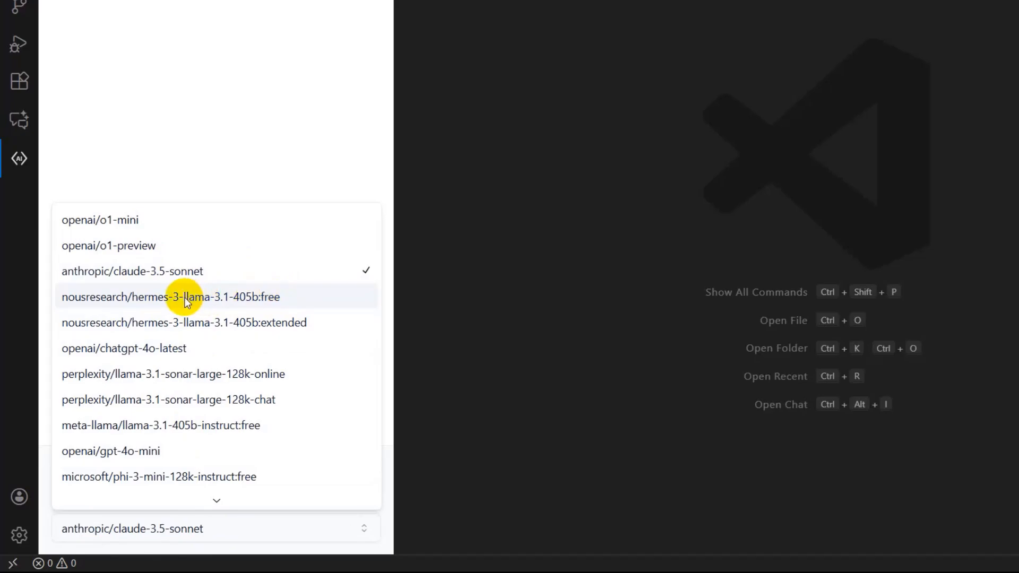
pyautogui.moveTo(271, 308)
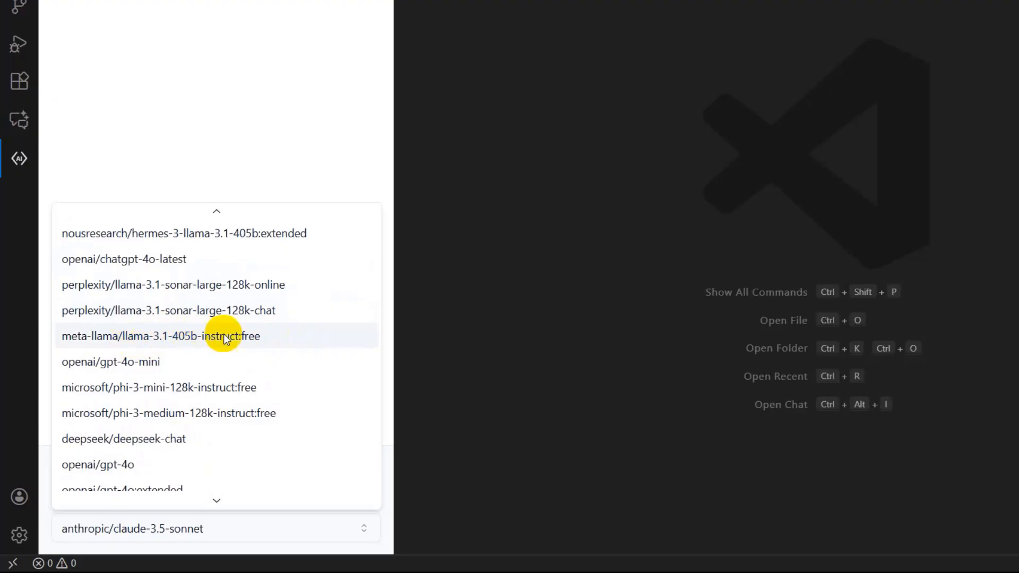
pyautogui.moveTo(293, 331)
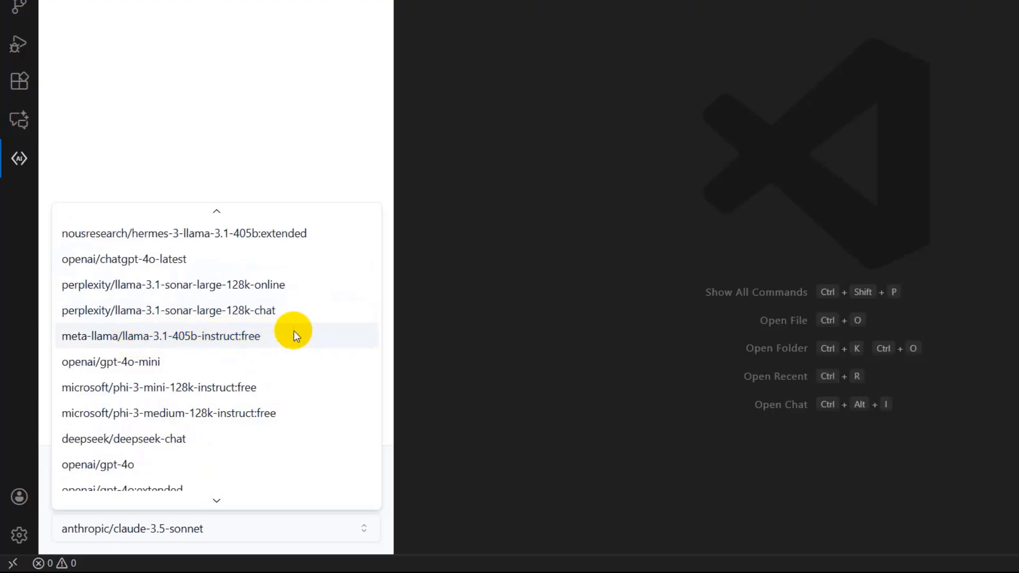
# - Pick nousresearch/hermes-3-llama-3.1-405b:free further down the model list
pyautogui.scroll(-3)
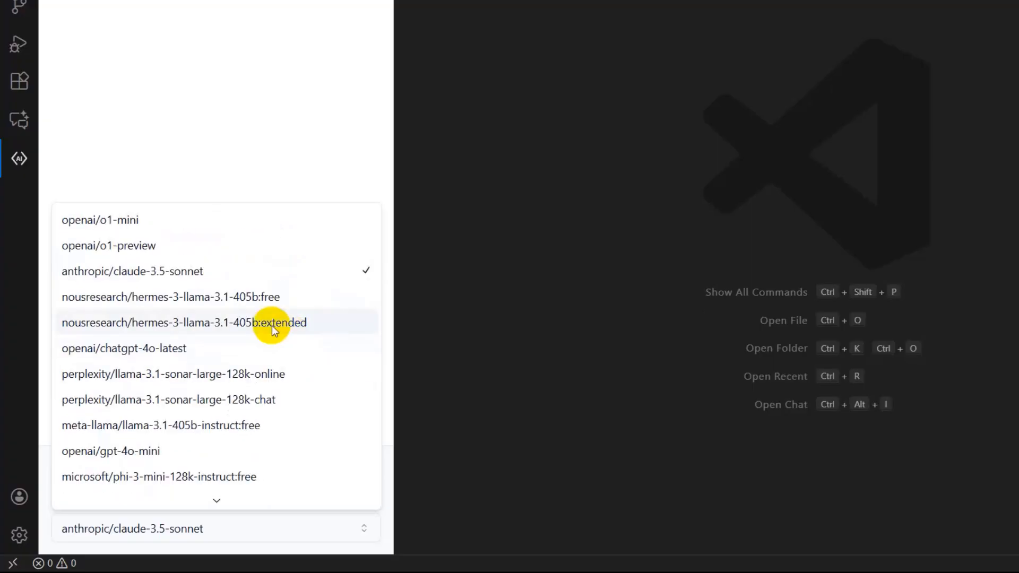
pyautogui.moveTo(228, 272)
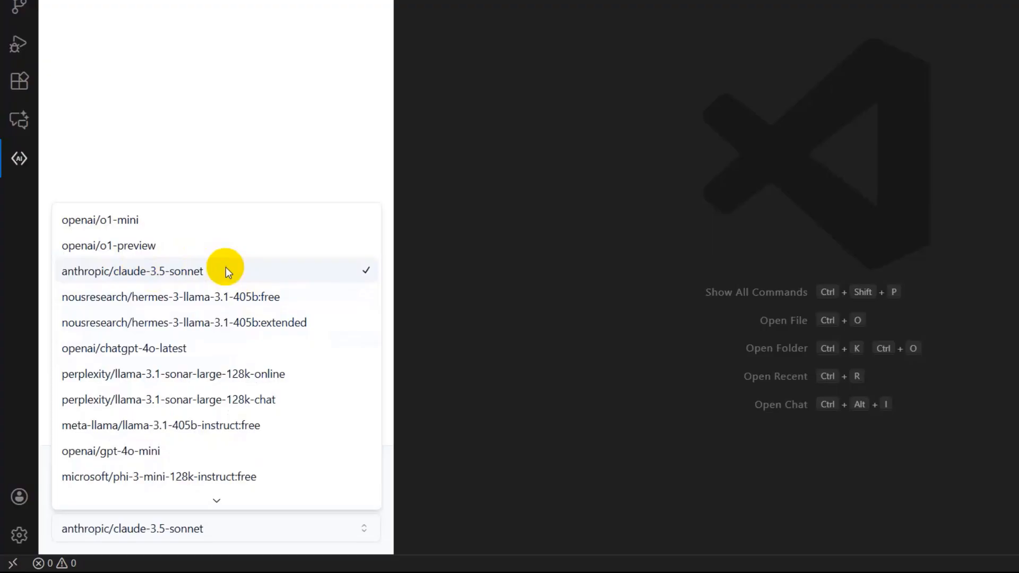
pyautogui.click(171, 296)
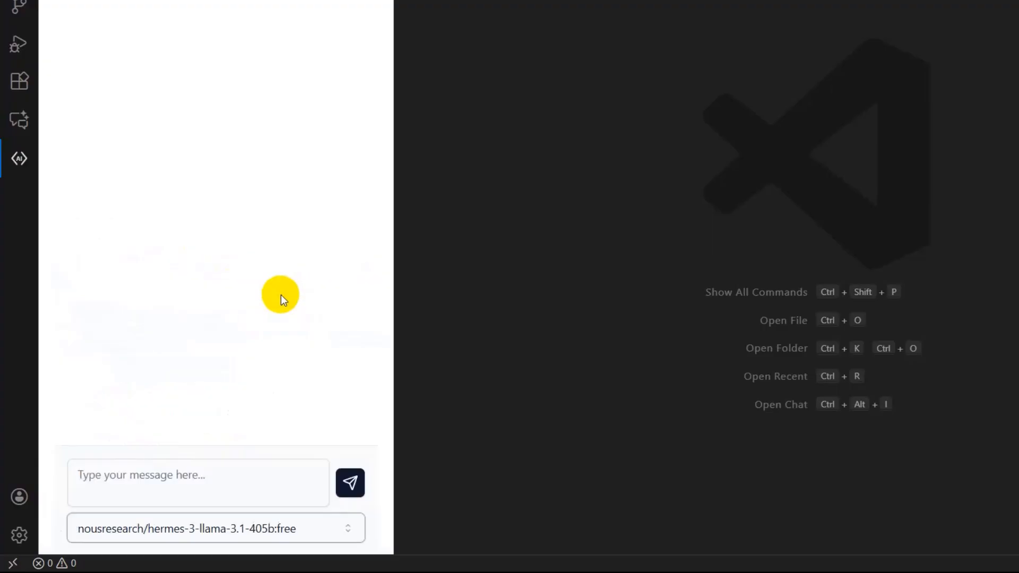
pyautogui.moveTo(291, 495)
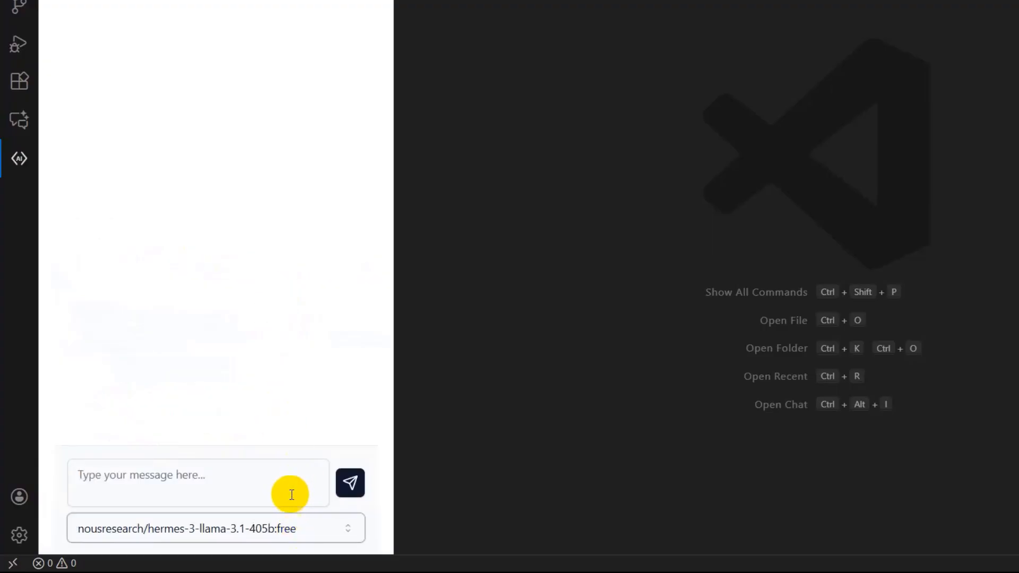
pyautogui.moveTo(228, 470)
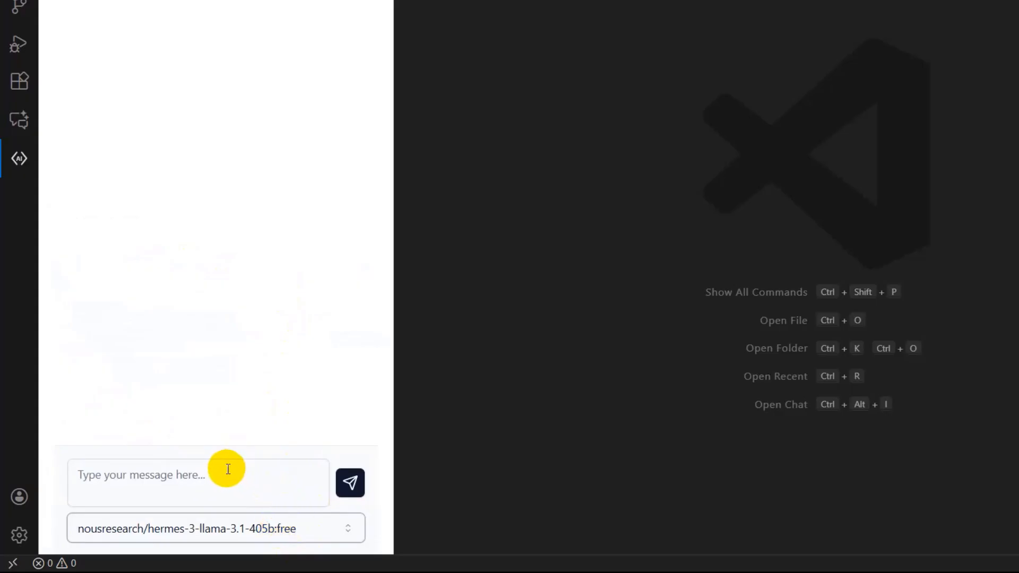
# - Replace the free Hermes 3 model with anthropic/claude-3.5-sonnet in the model dropdown
pyautogui.click(216, 528)
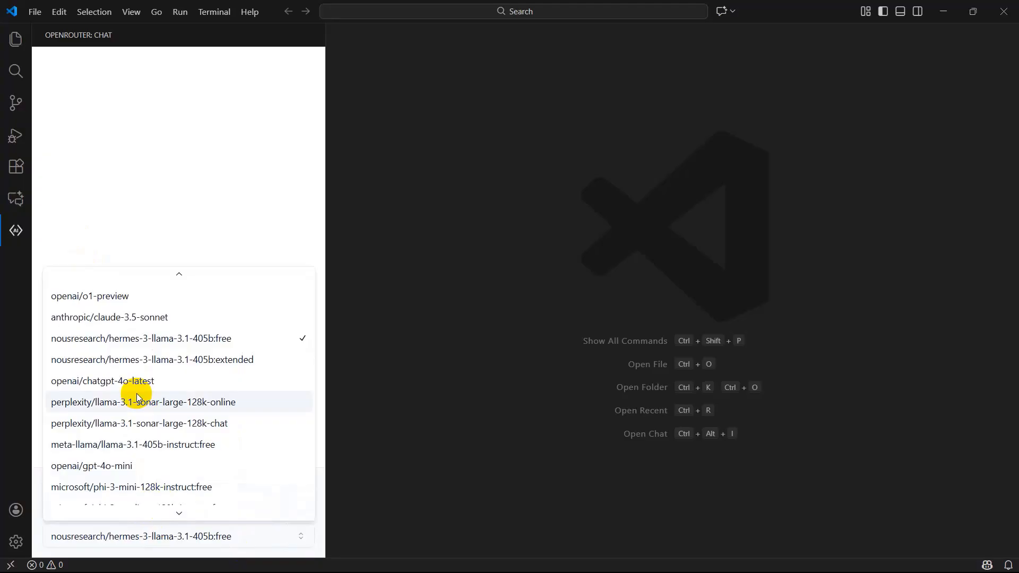
pyautogui.click(109, 317)
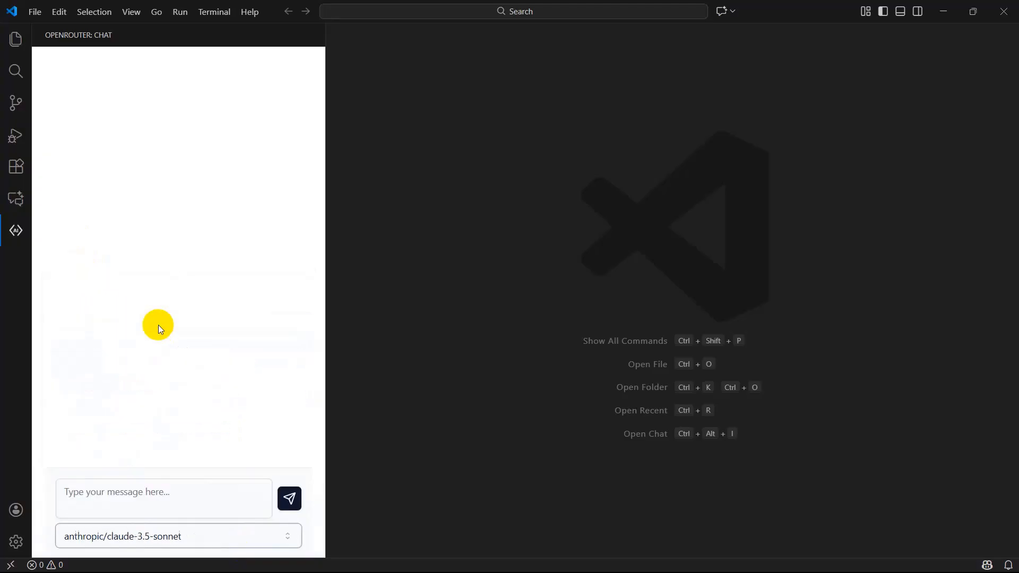
pyautogui.moveTo(201, 217)
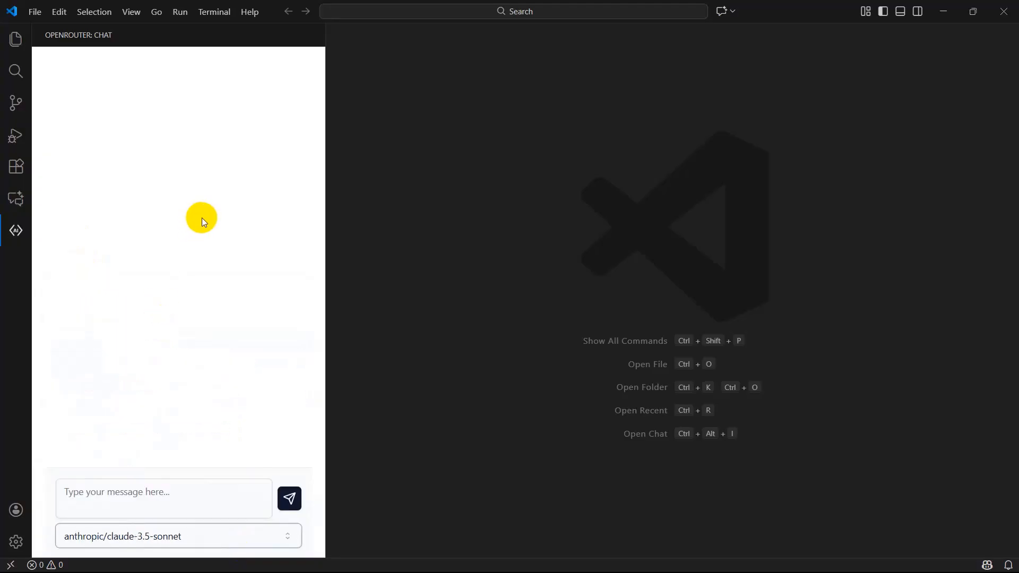
pyautogui.moveTo(302, 88)
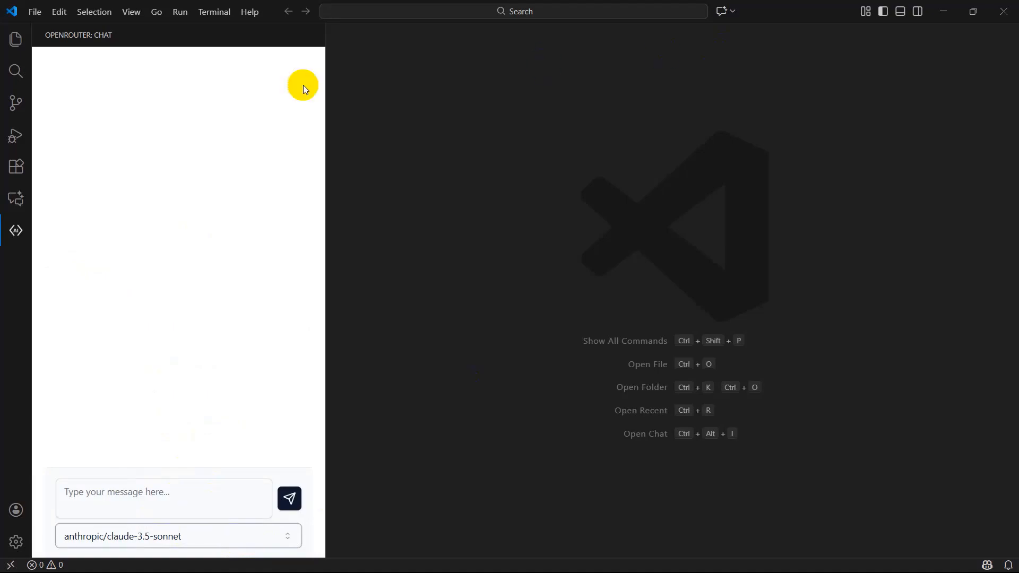
pyautogui.moveTo(663, 179)
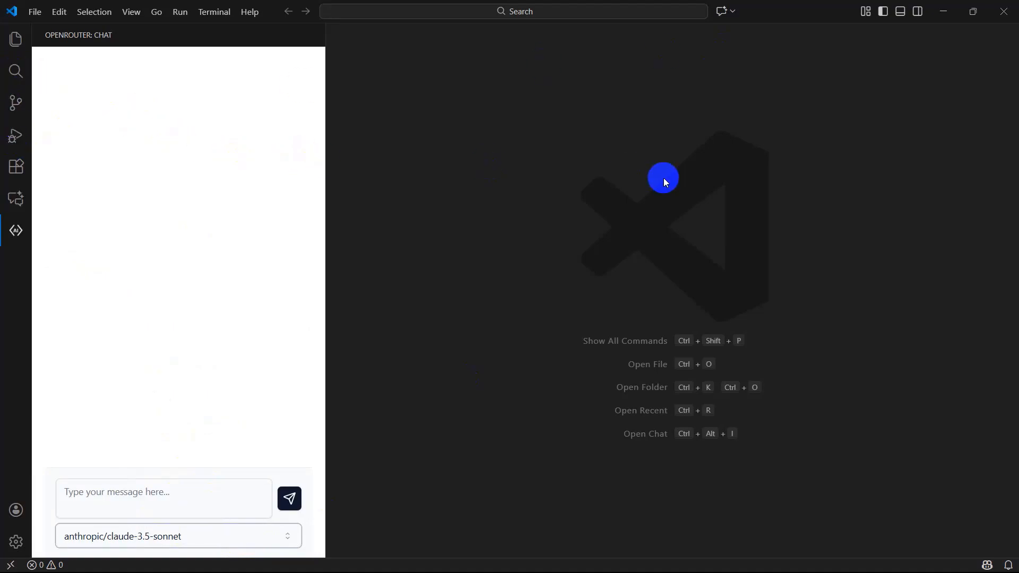